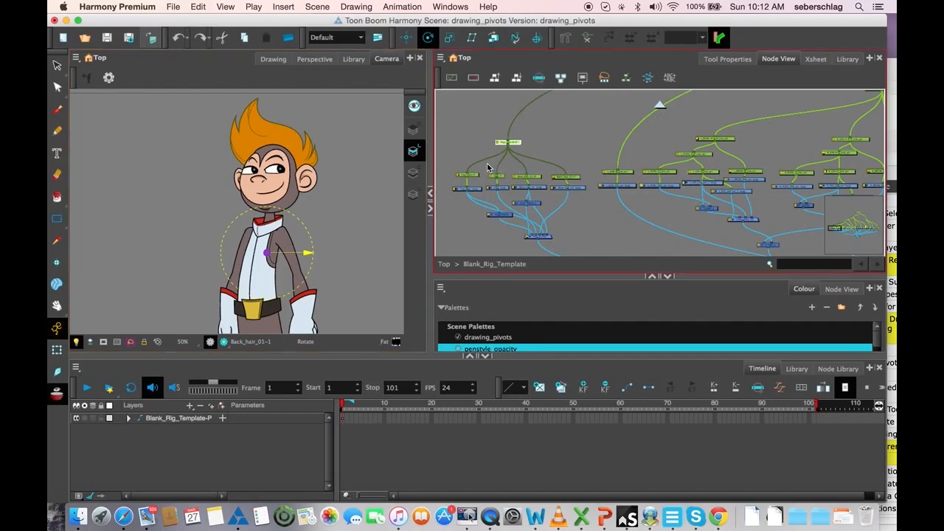
# Step: Move the hair, L_EYE and L_BROW peg pivots onto their joints with the Rotate tool
pyautogui.press('space')
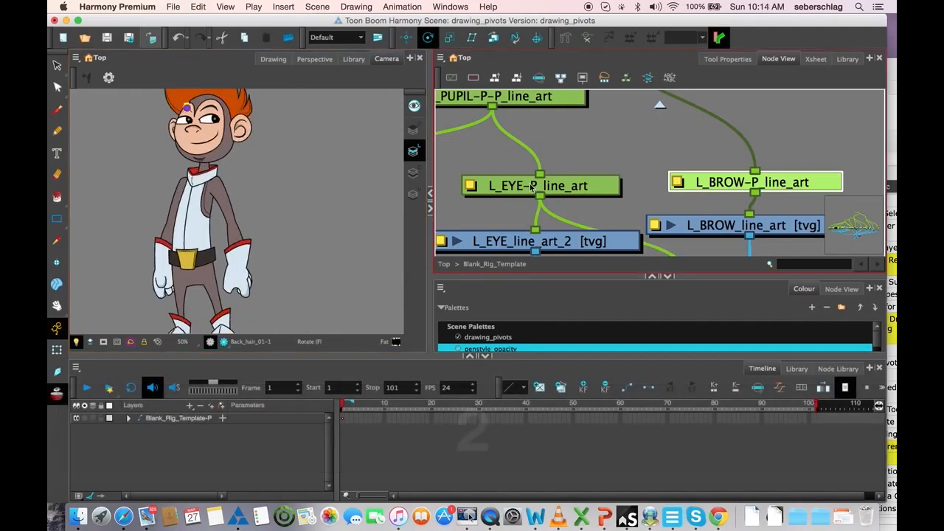
pyautogui.press('space')
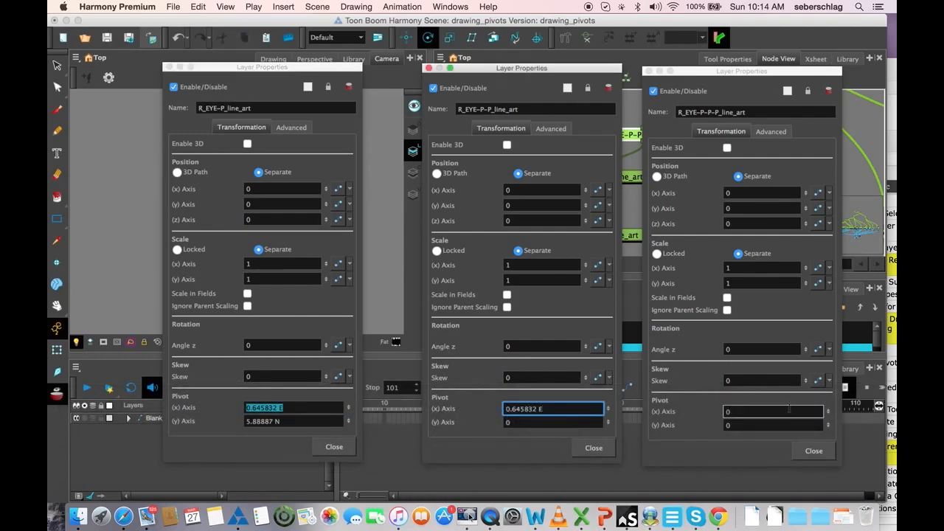
# Step: Paste the first R_EYE peg's Pivot X value into the last eye peg's Layer Properties
pyautogui.click(773, 411)
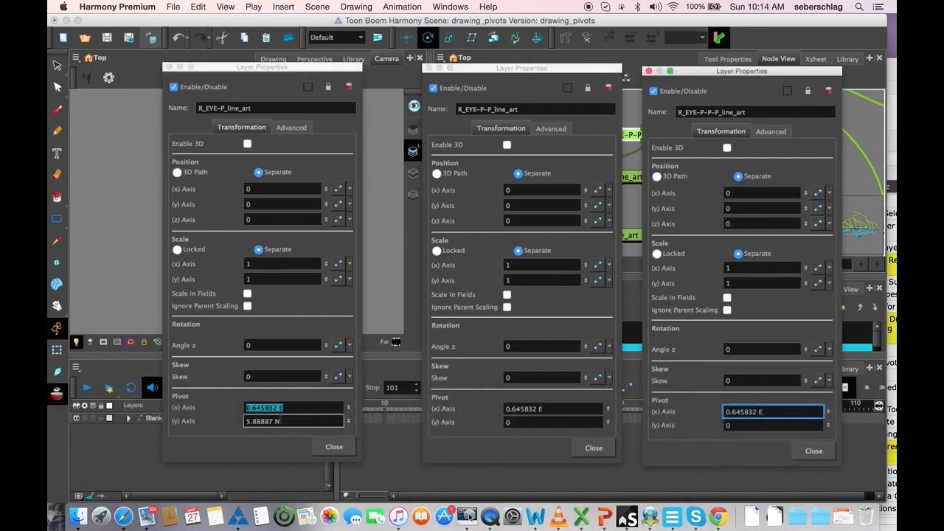
pyautogui.click(292, 421)
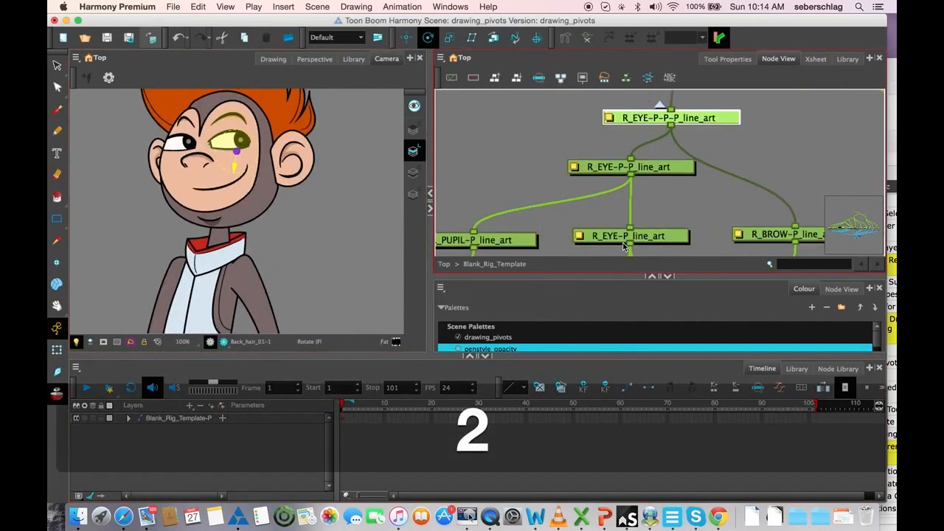
# Step: Drag the arm, lower-arm, hand and wrist peg pivots onto the shoulder, elbow and wrist joints
pyautogui.press('space')
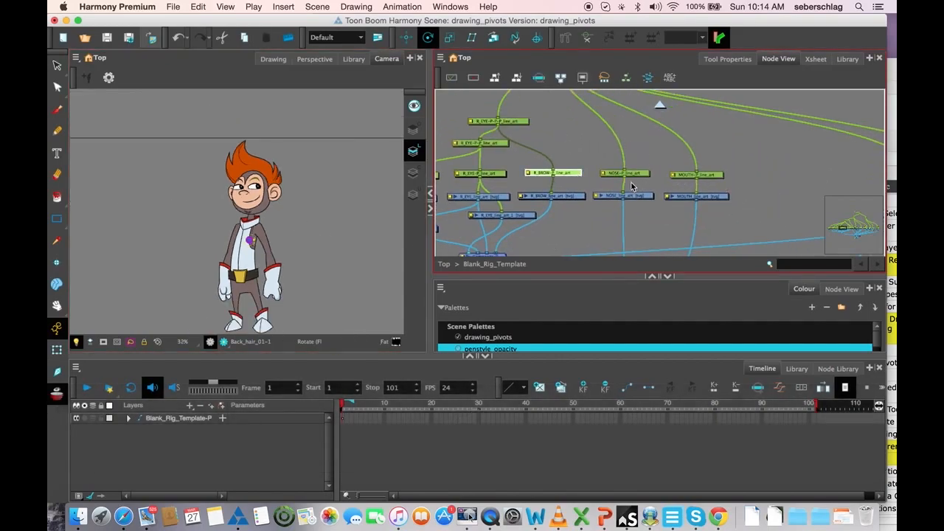
pyautogui.press('space')
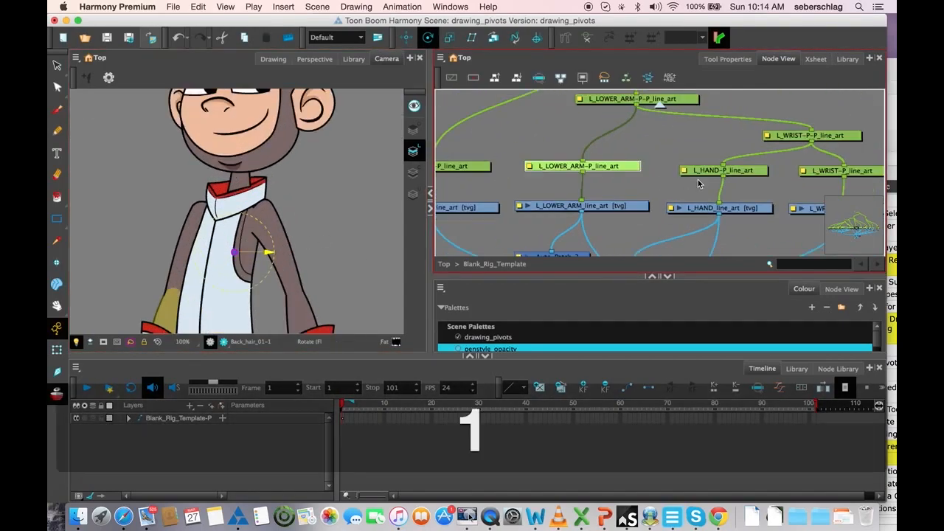
pyautogui.press('space')
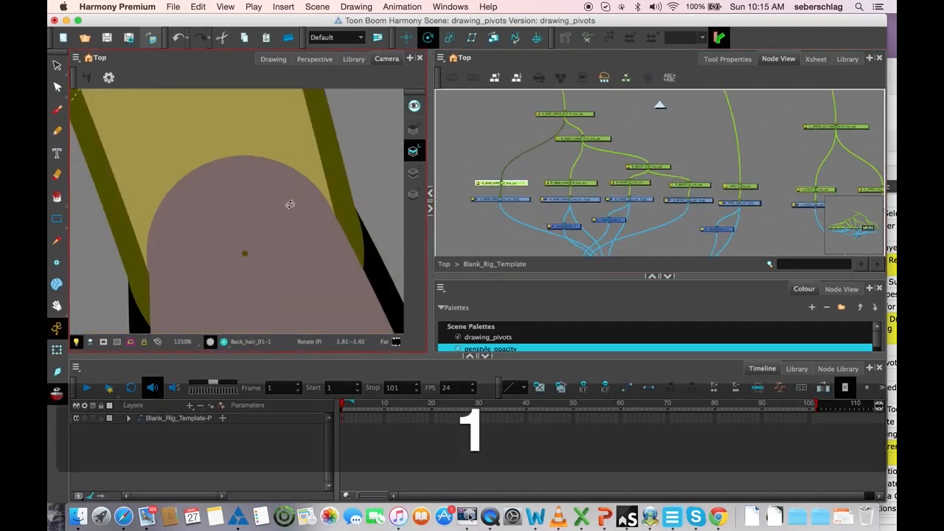
pyautogui.press('space')
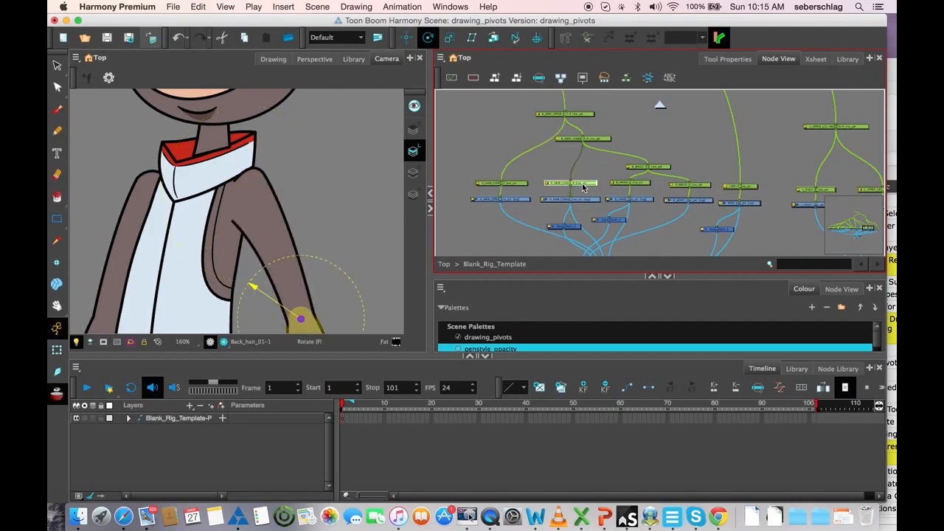
pyautogui.press('space')
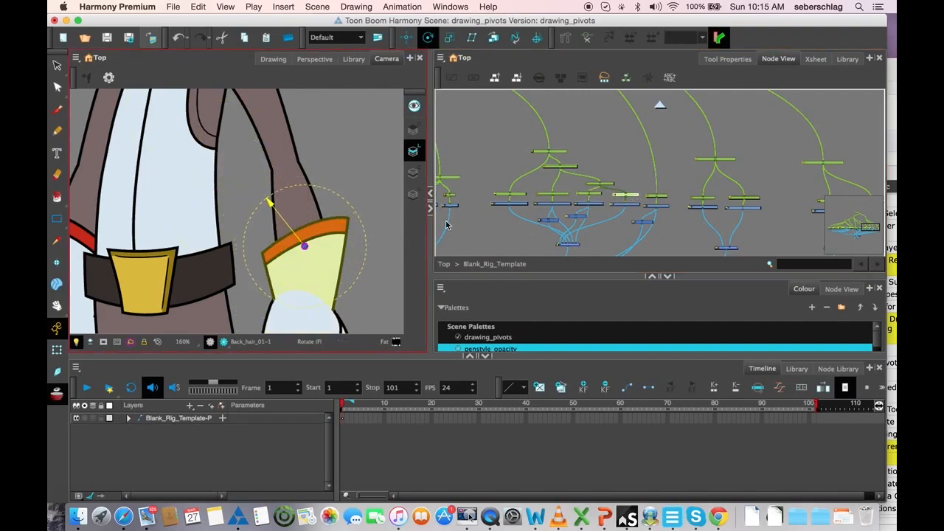
pyautogui.moveTo(305, 246); pyautogui.dragTo(190, 102)
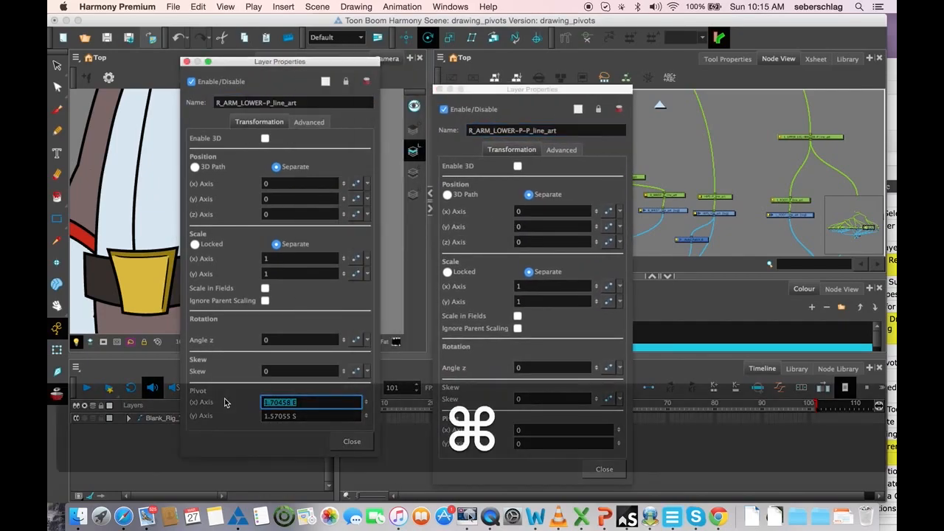
# Step: Paste pivot 1.70458 E, 1.57055 S into the second R_ARM_LOWER peg and close its properties
pyautogui.press('cmd+v')
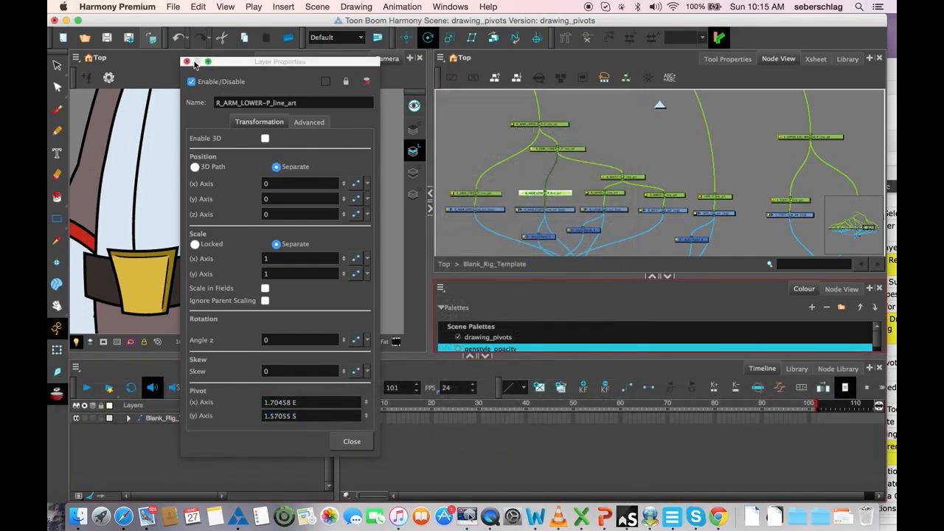
pyautogui.click(352, 441)
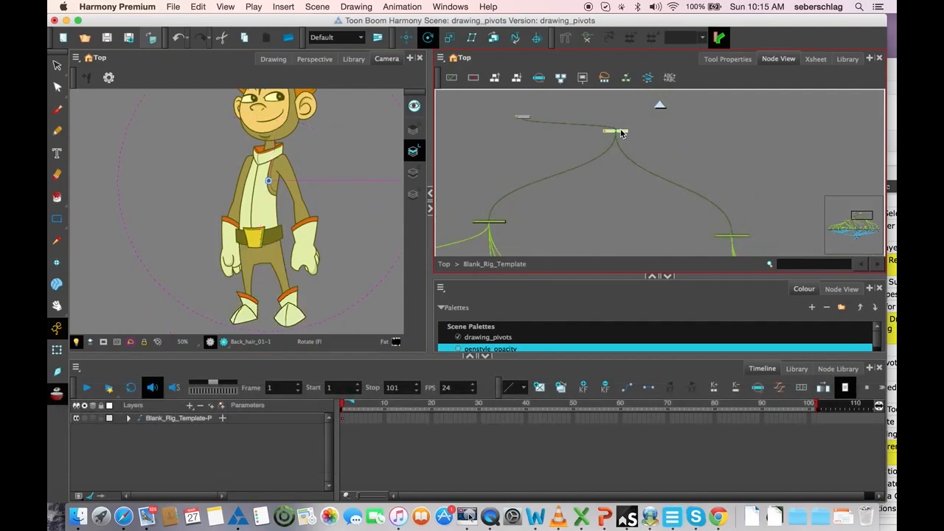
# Step: Drag the body pivot to the chest and the HEAD peg's pivot to the neck base
pyautogui.moveTo(268, 181); pyautogui.dragTo(271, 318)
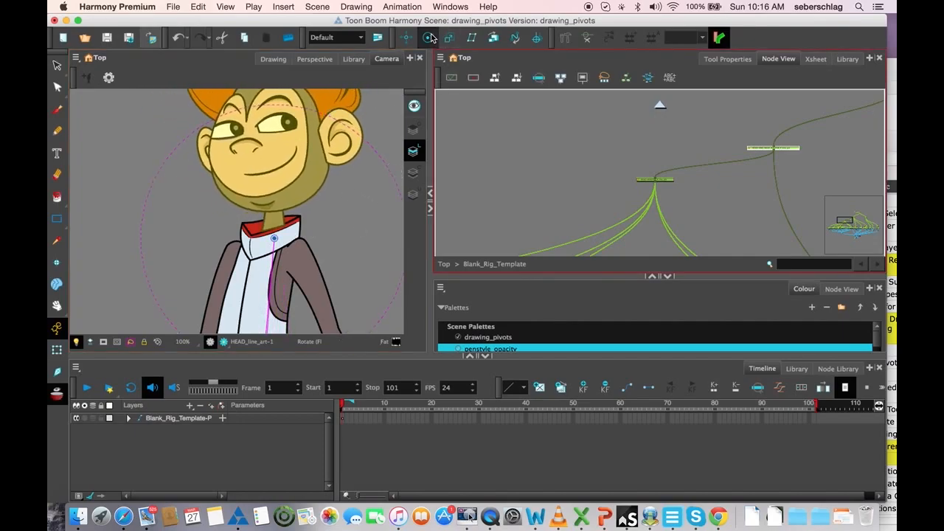
pyautogui.click(428, 37)
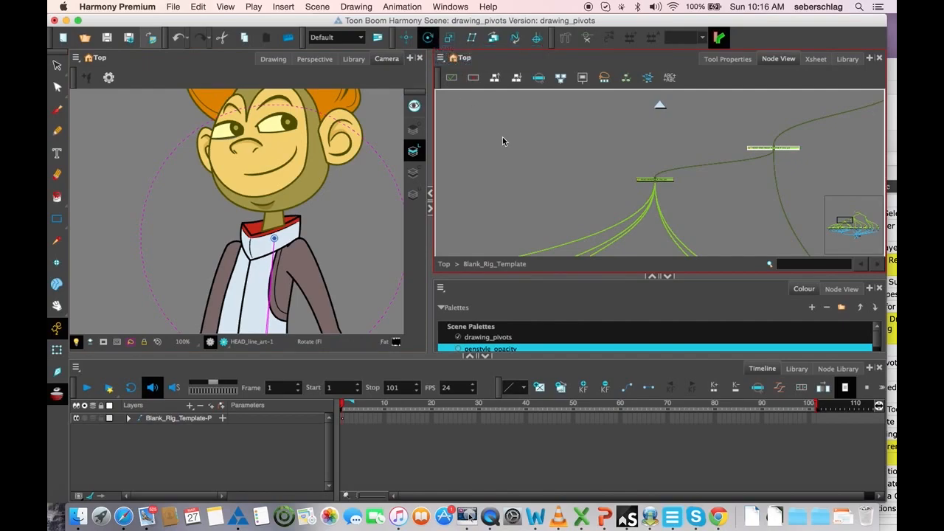